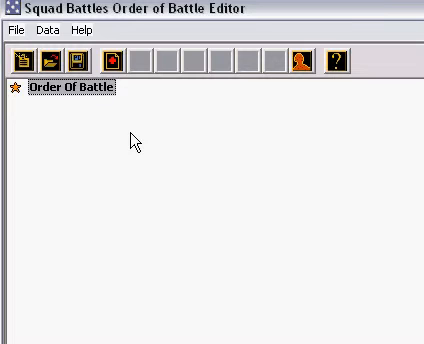
{"action": "mouse_move", "coordinate": [152, 143]}
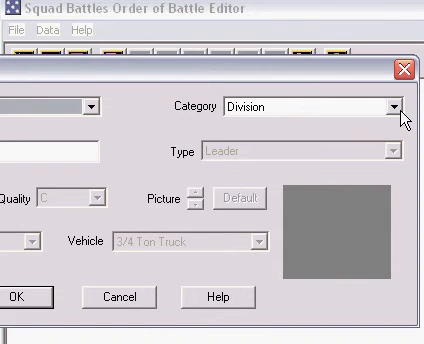
Step: Set the American organization's category to Company and name it Bravo
{"action": "left_click", "coordinate": [388, 103]}
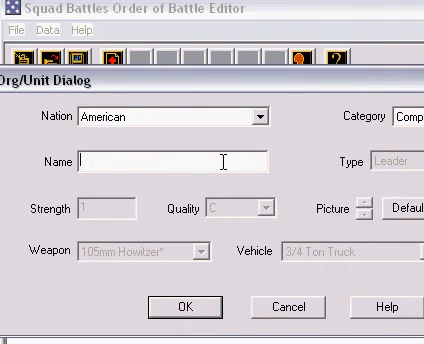
{"action": "type", "text": "Bravo"}
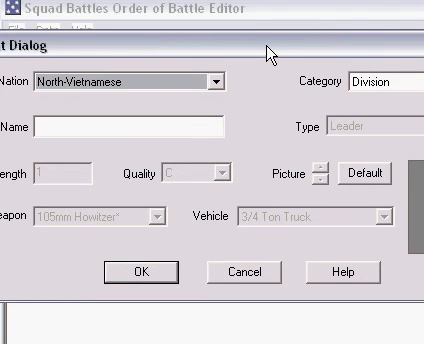
Step: Set the North-Vietnamese organization's category to Company and begin typing its name, Bin Thoa Company
{"action": "left_click", "coordinate": [410, 82]}
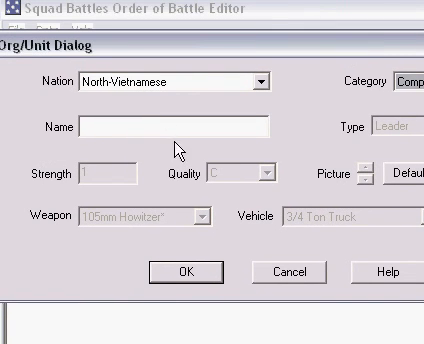
{"action": "type", "text": "Bin Thoa"}
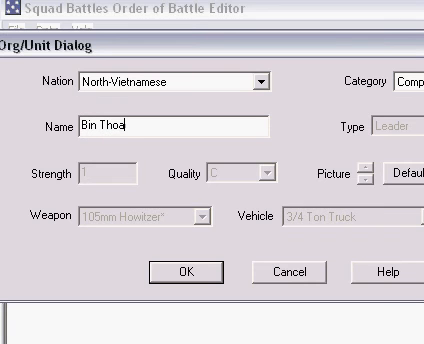
{"action": "type", "text": "c"}
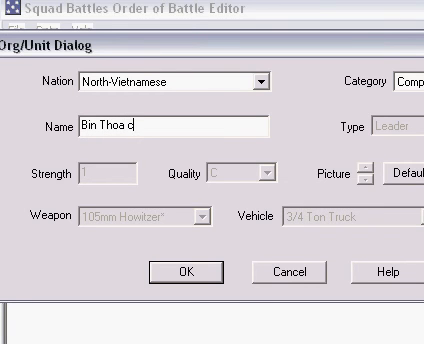